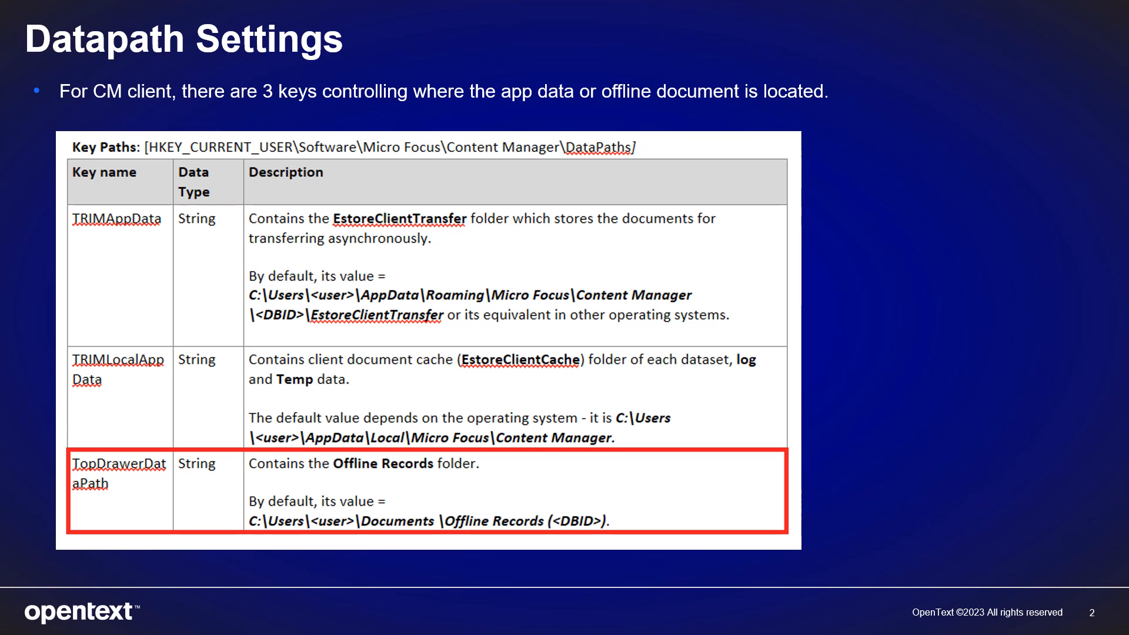
- Advance through the Offline Records folder slide to the 'How to change Offline Records location' slide
key(Right)
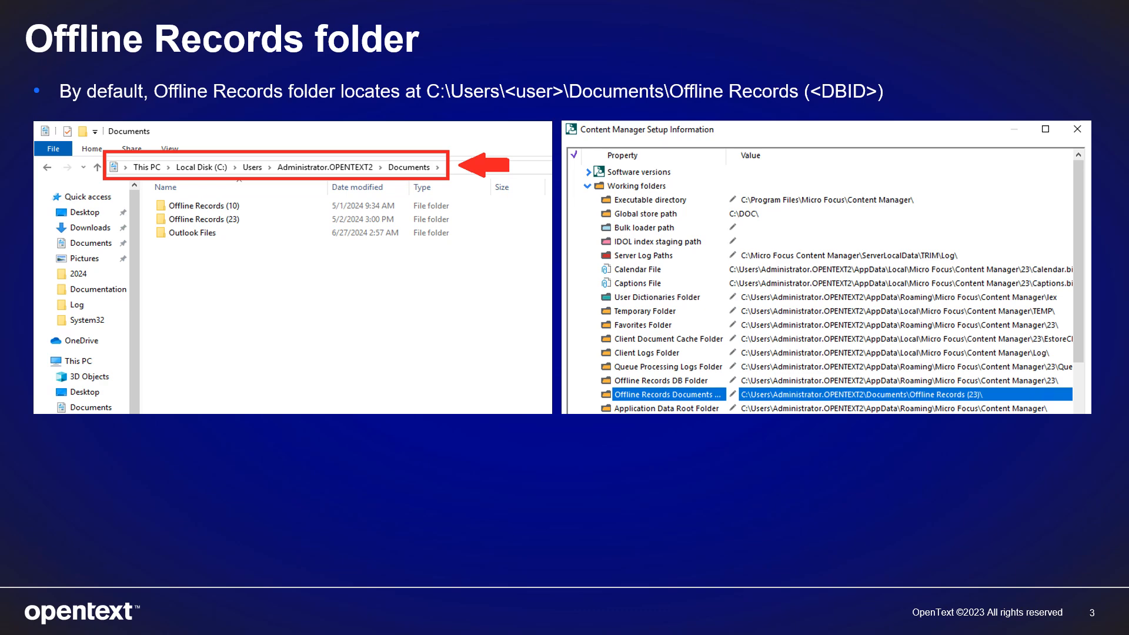
key(Right)
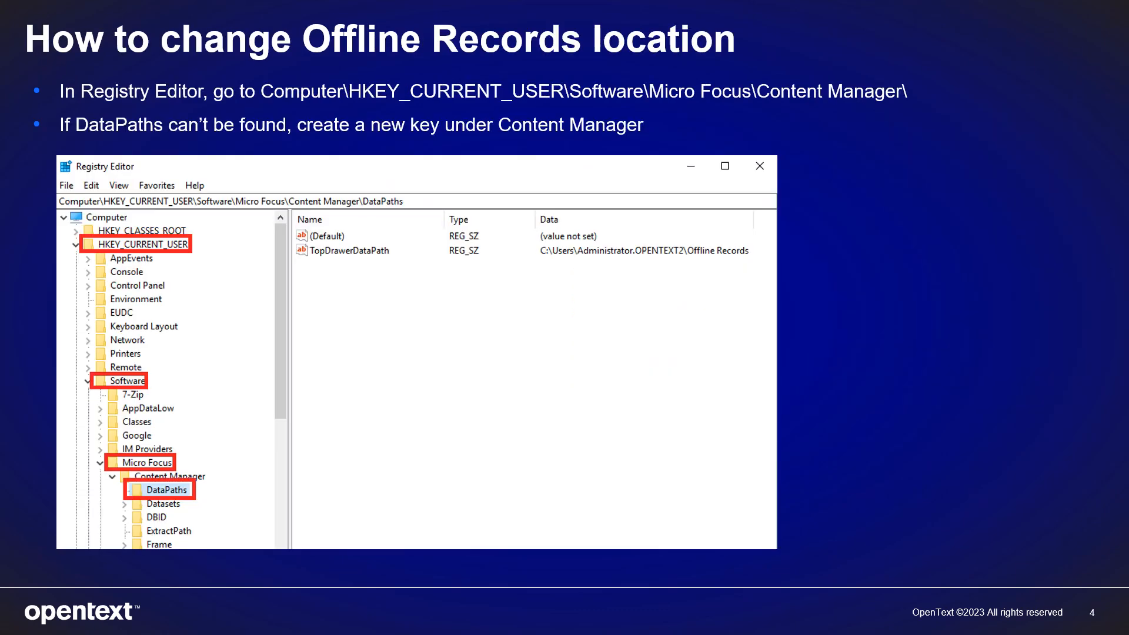